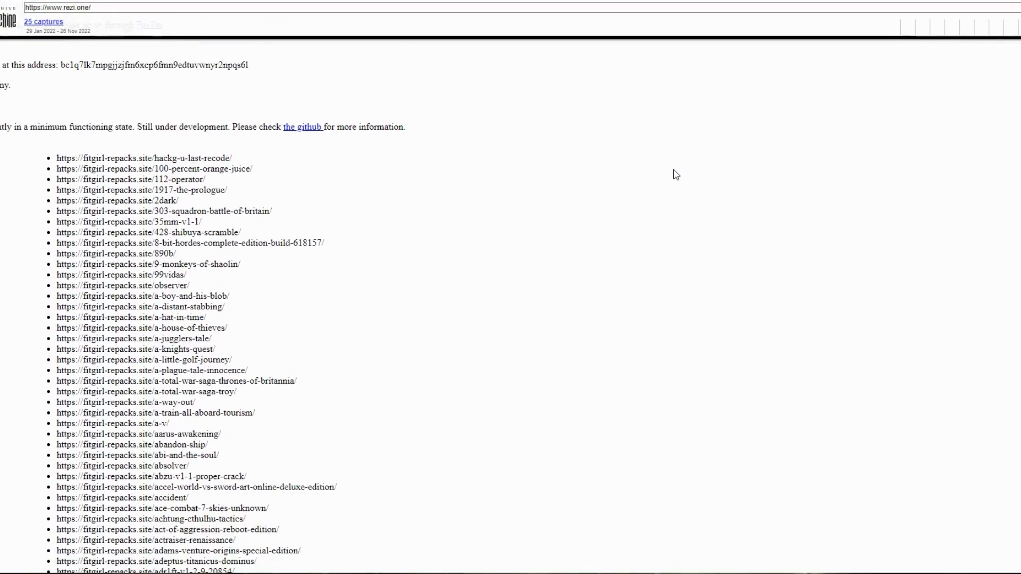
# - Scroll down the Super Mario 64 search results to reach the N64 entry
pyautogui.scroll(-3)
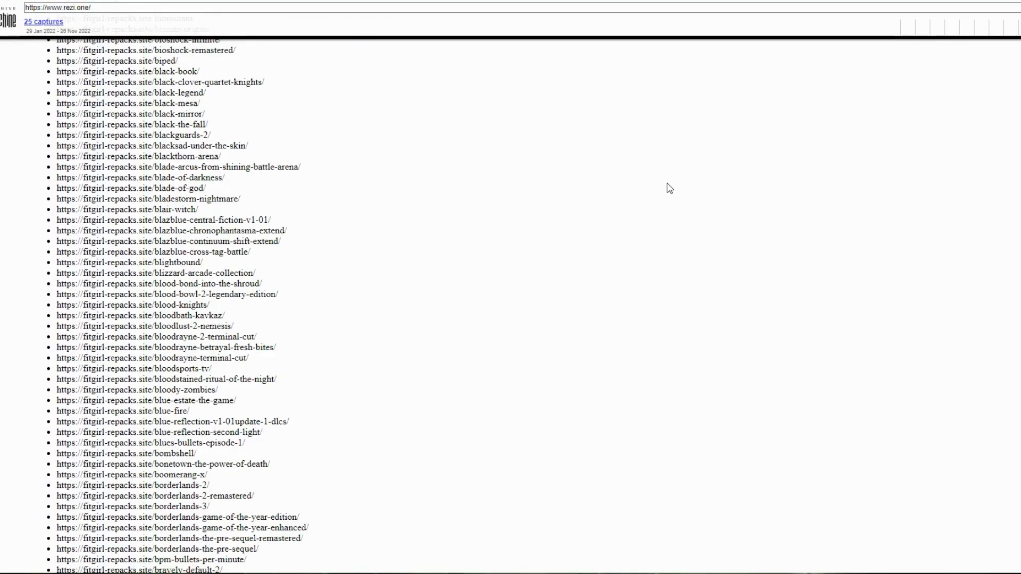
pyautogui.scroll(-3)
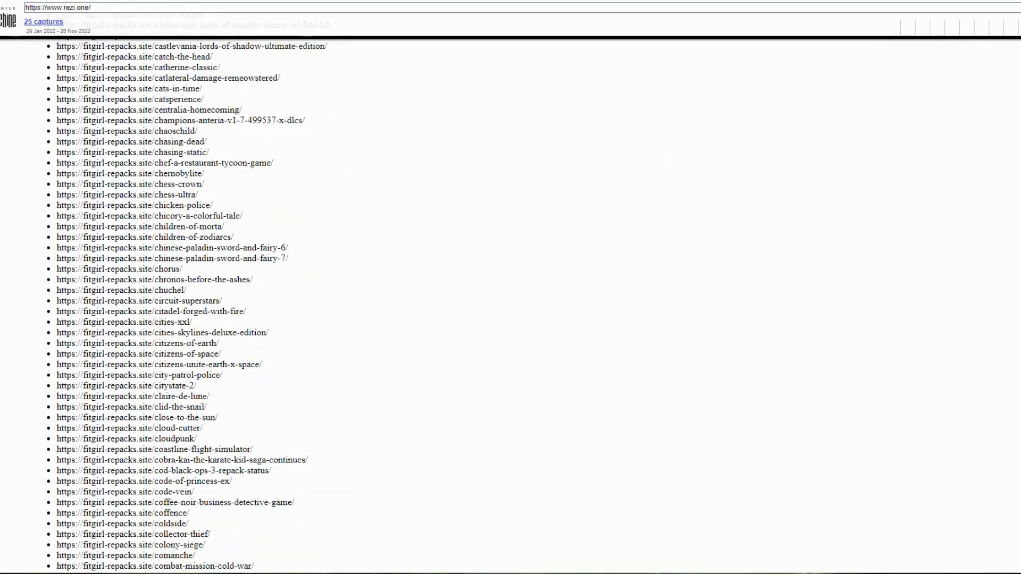
pyautogui.scroll(-3)
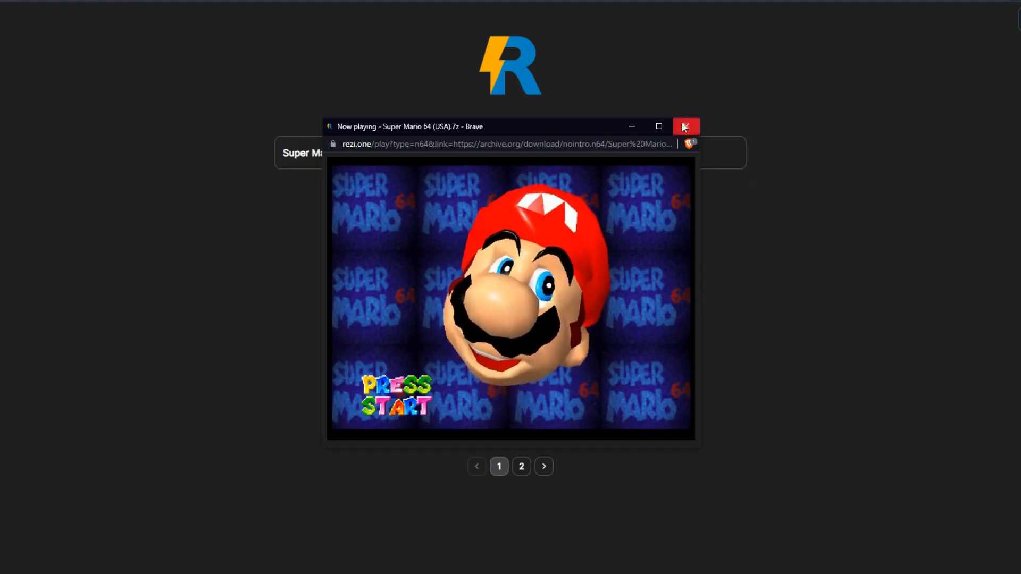
# - Close the Super Mario 64 emulator popup window
pyautogui.click(685, 125)
pyautogui.write('Mario Kart')
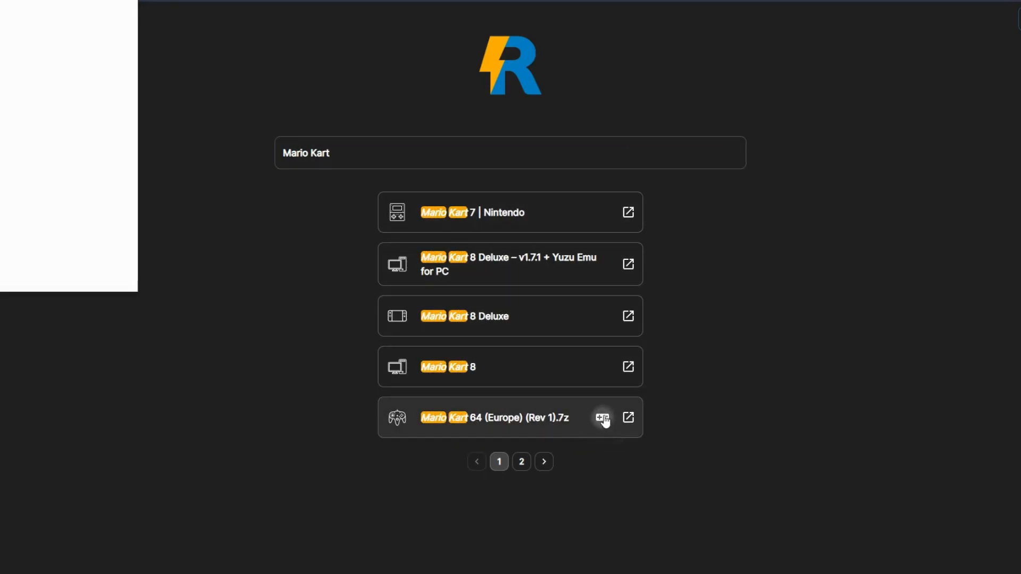
# - Launch Mario Kart 64 (Europe) in the emulator popup and start the game
pyautogui.click(601, 417)
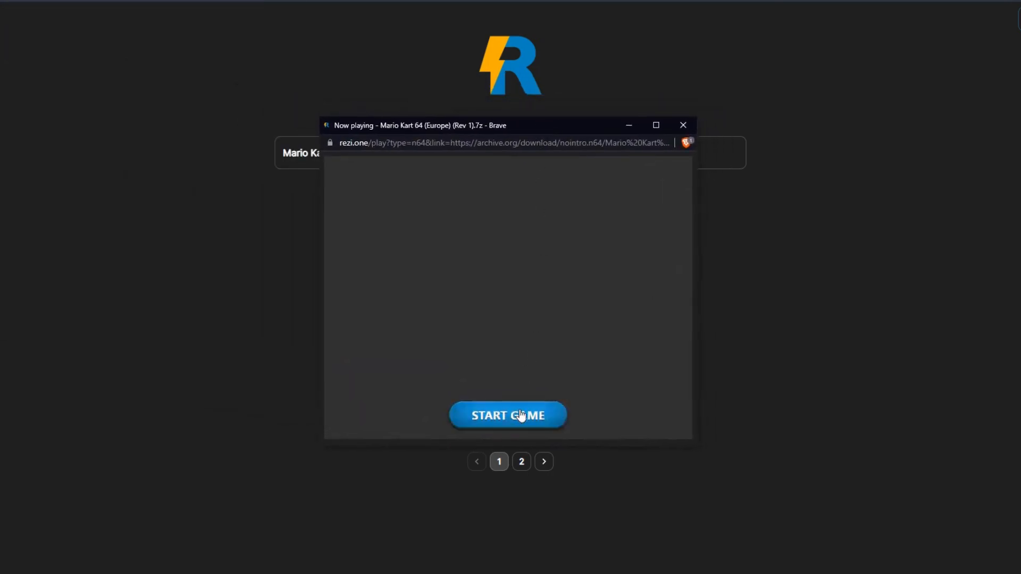
pyautogui.click(509, 415)
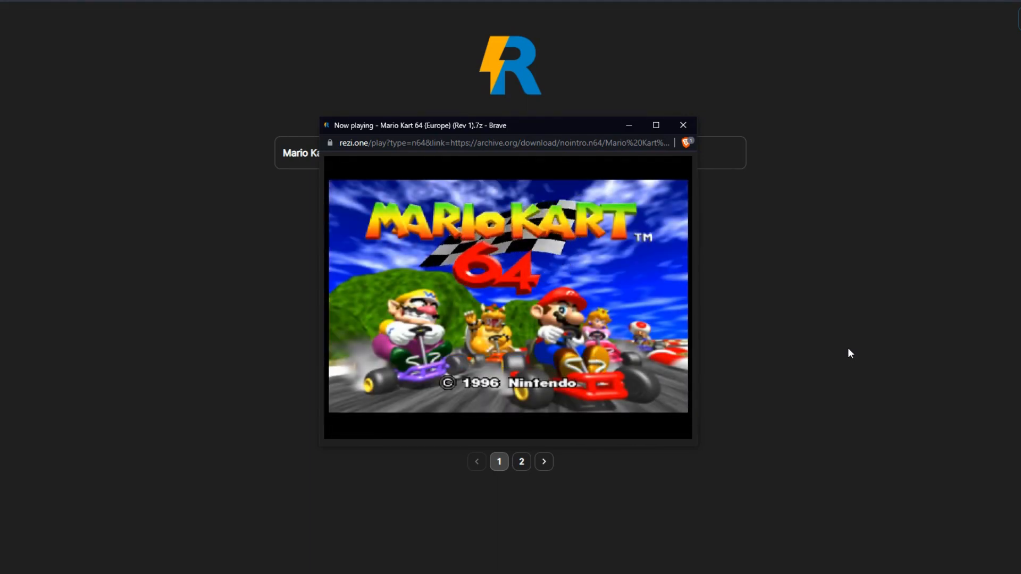
pyautogui.moveTo(845, 295)
pyautogui.write('G')
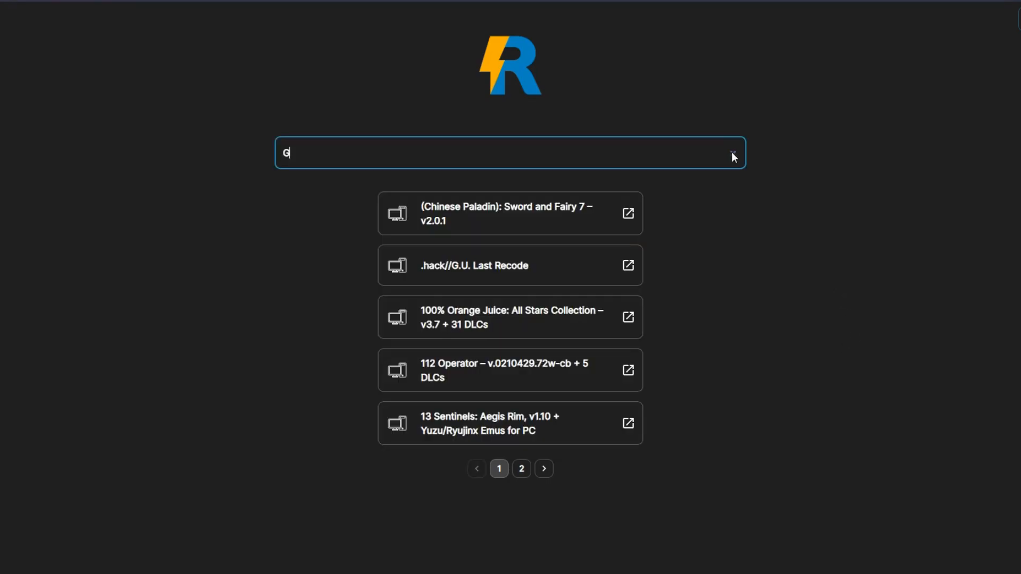
# - Search for GoldenEye and start GoldenEye 007 loading in the emulator popup
pyautogui.write('oldeneye')
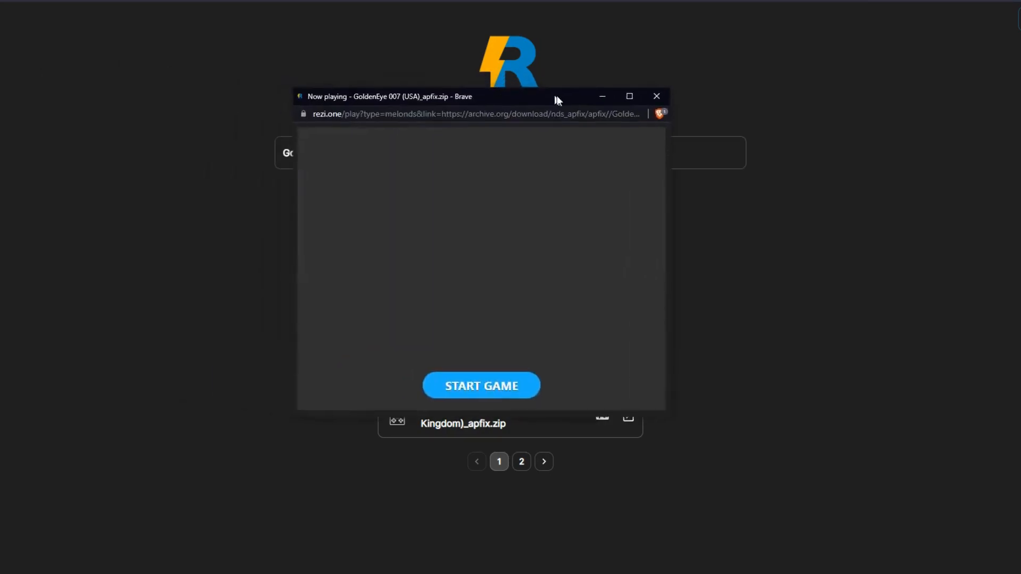
pyautogui.click(481, 386)
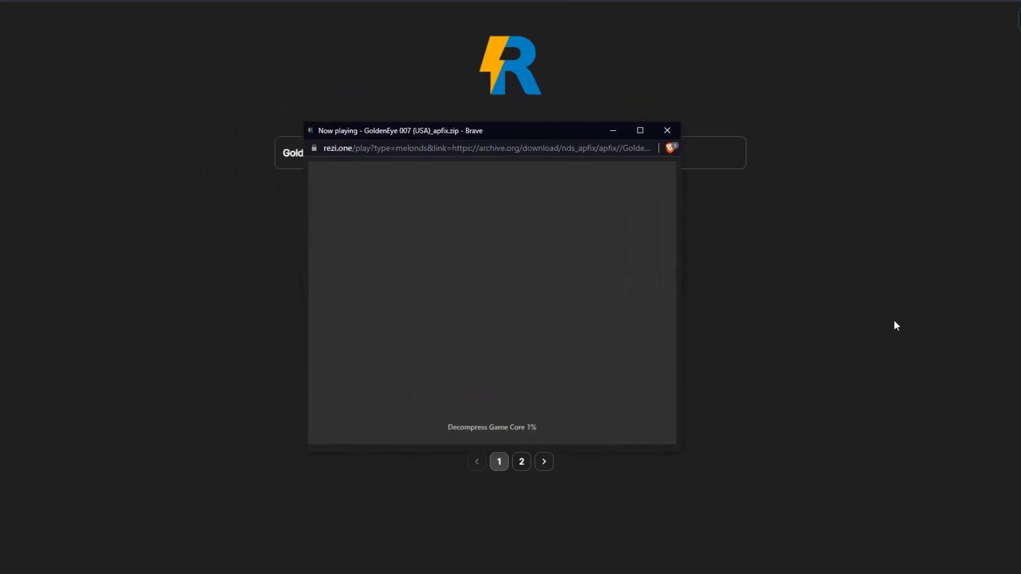